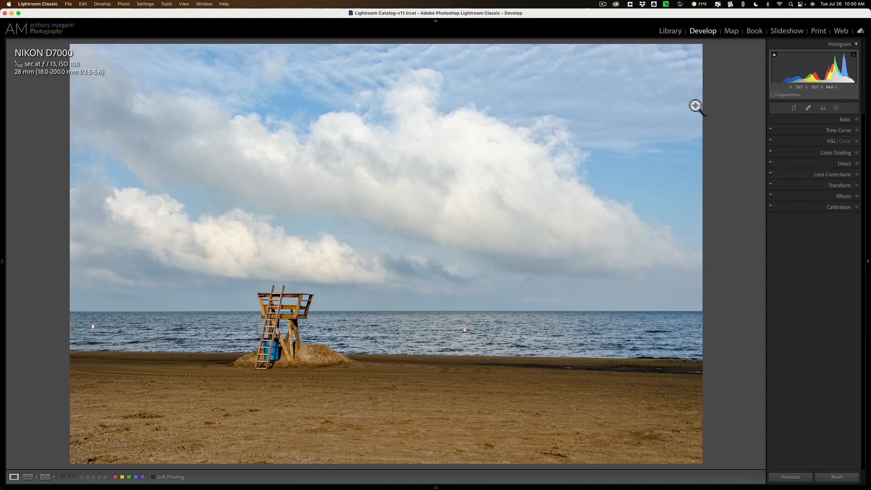
Step: Expand the Tone Curve panel, try the parametric curve, then return to the point curve
click(838, 131)
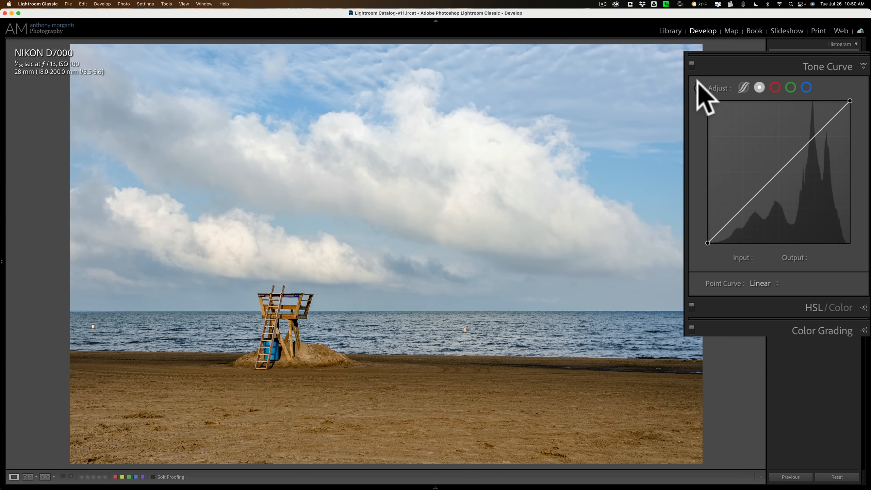
mouse_move(697, 89)
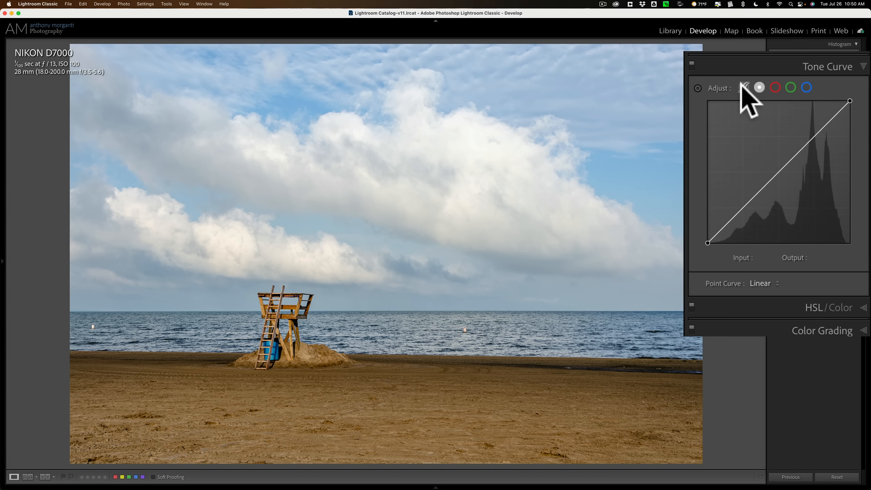
click(746, 88)
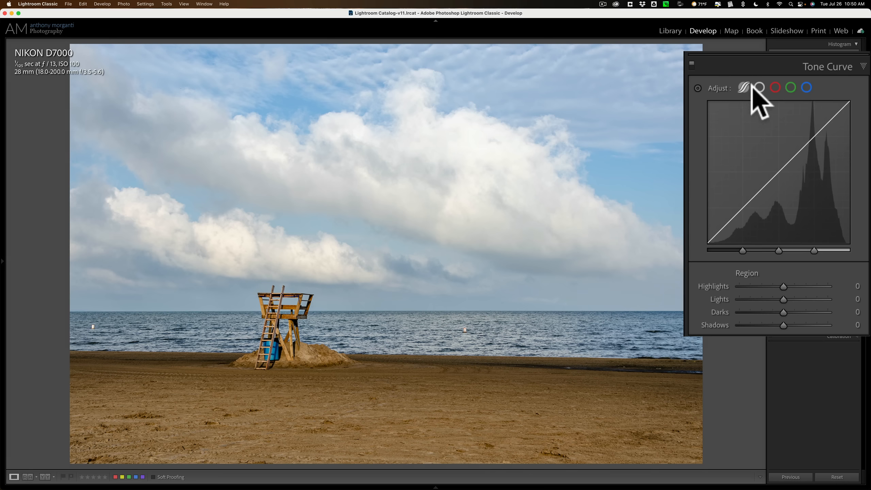
click(806, 88)
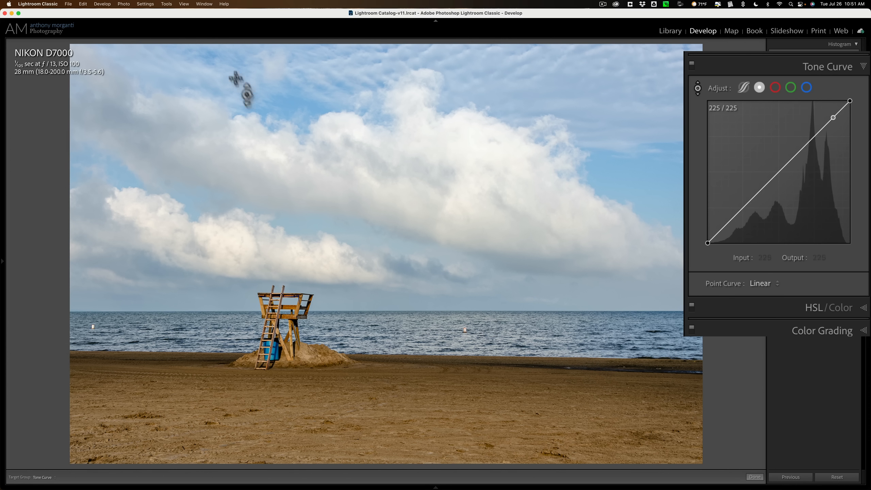
Step: Add and lower points on the point curve to darken the bright sky tones
drag(833, 117, 806, 144)
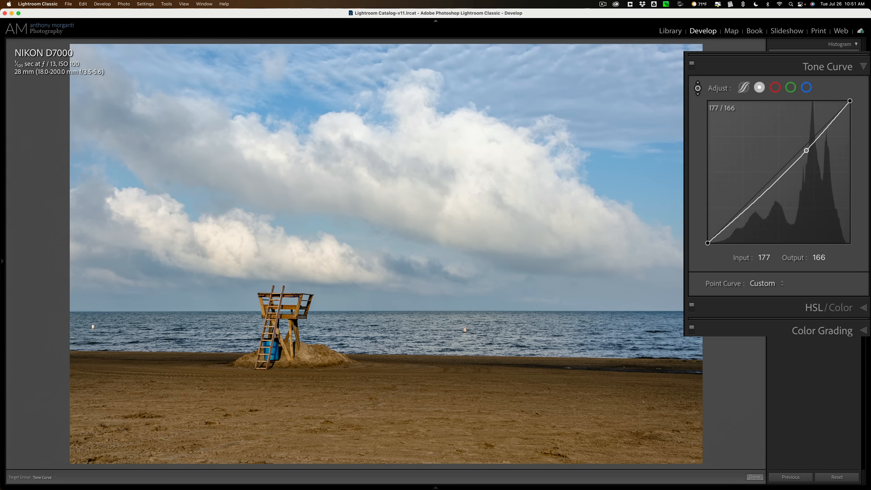
drag(805, 150, 805, 151)
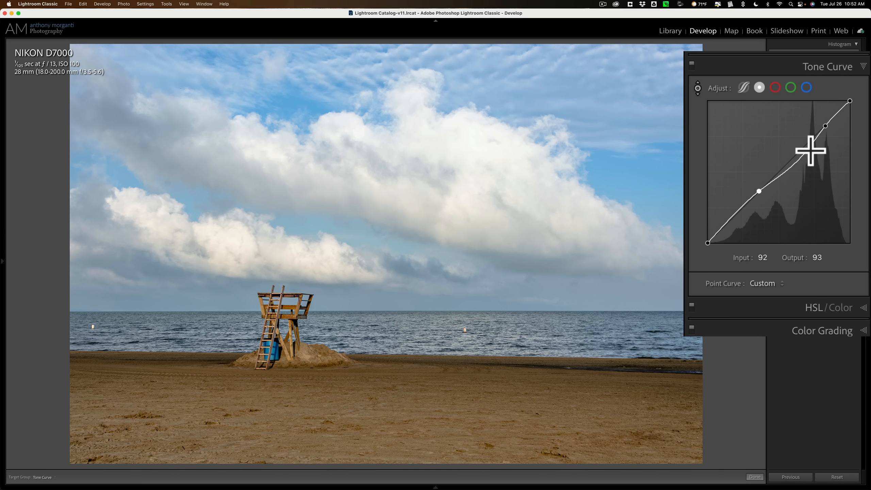
mouse_move(763, 189)
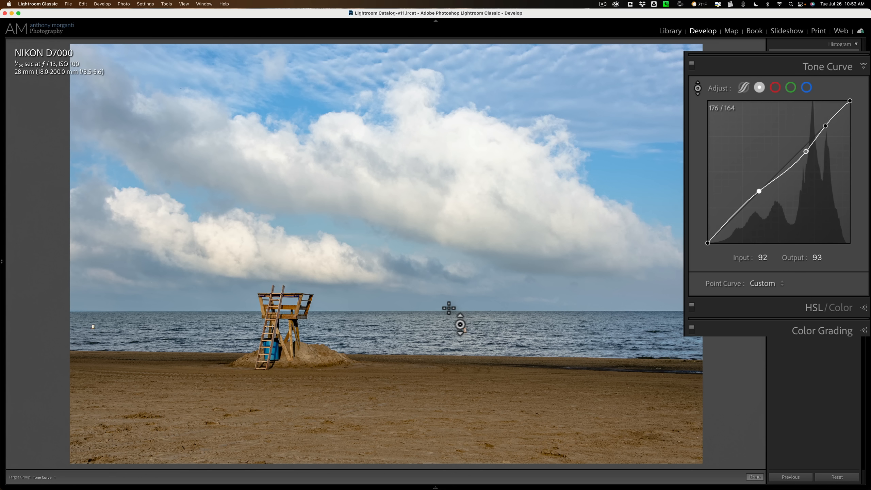
mouse_move(699, 92)
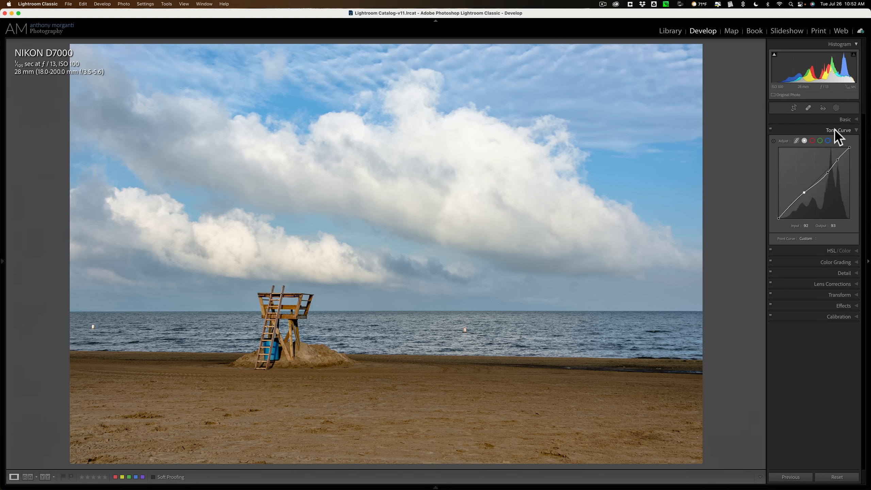
Step: Swap the Tone Curve panel for HSL/Color and browse its Saturation and Color views
click(838, 131)
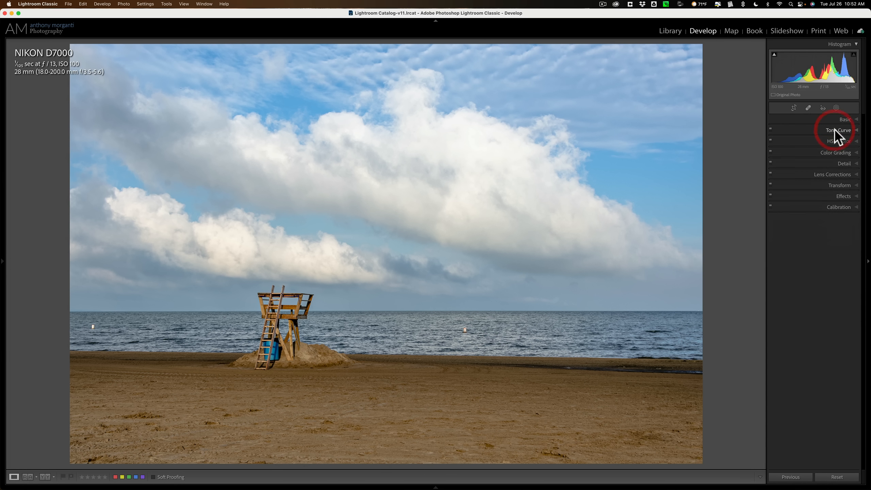
click(844, 141)
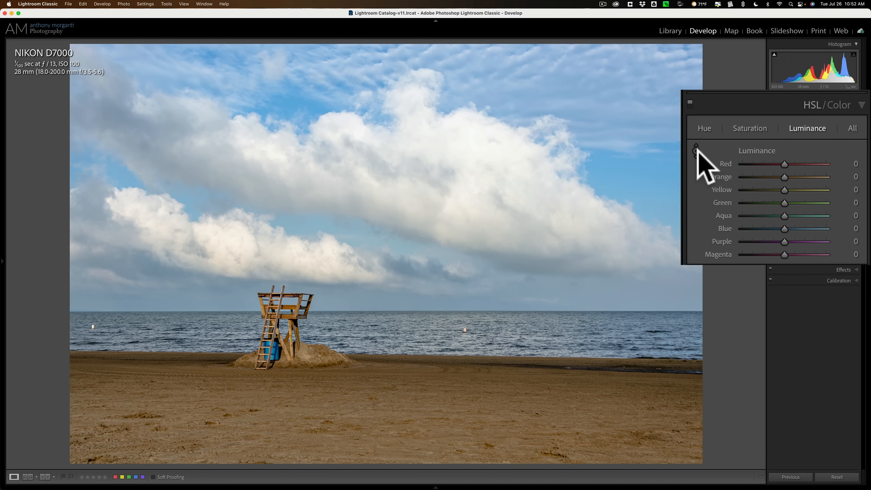
mouse_move(696, 150)
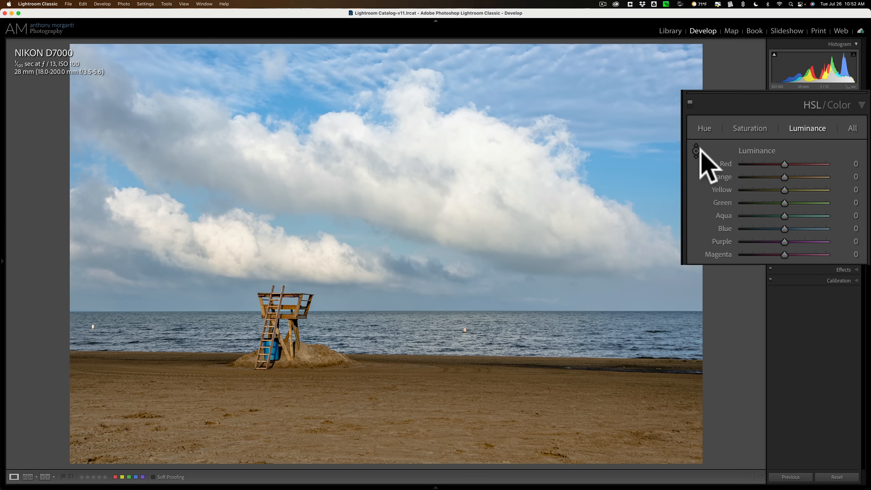
click(750, 128)
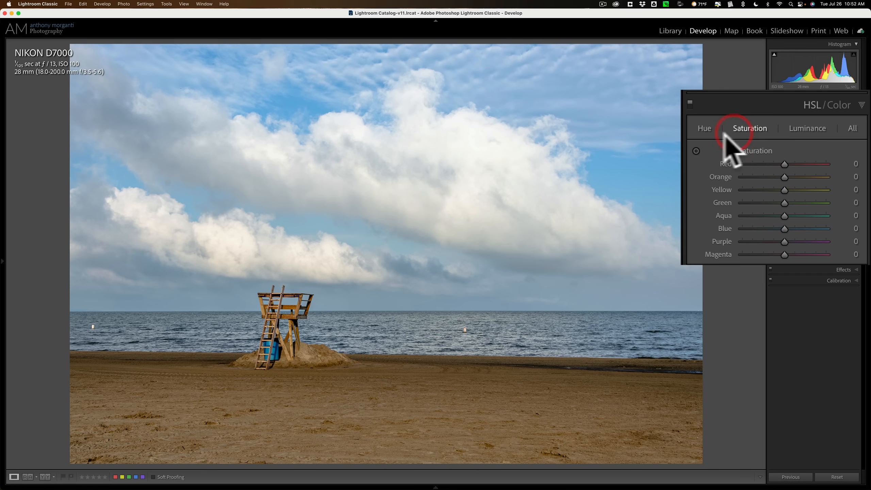
click(704, 128)
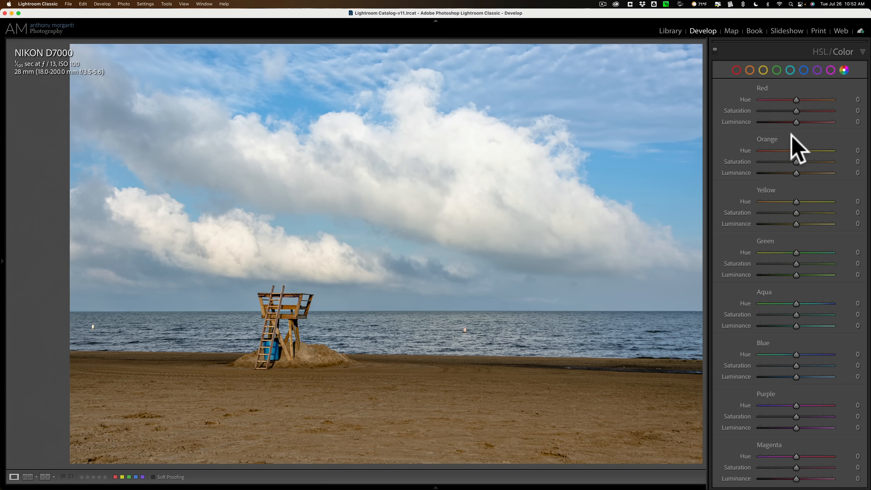
Step: Reopen the HSL panel, view All sliders, then show only Luminance
click(836, 52)
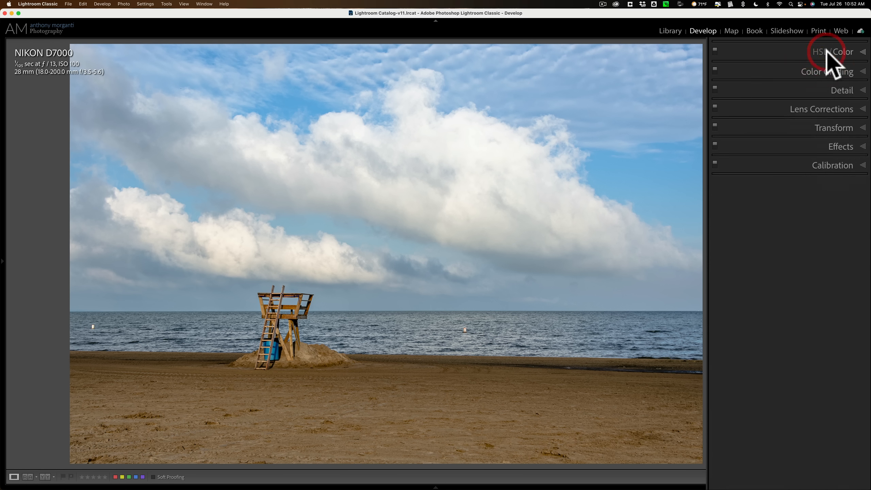
click(833, 52)
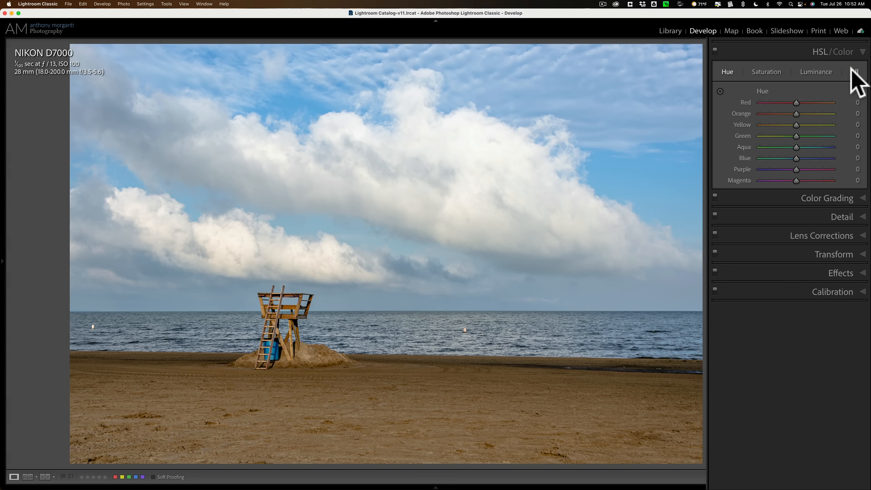
click(854, 72)
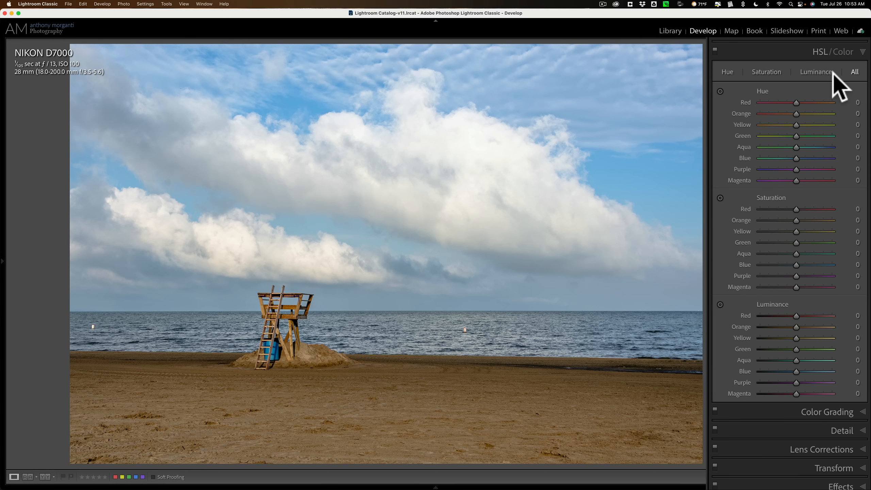
click(816, 72)
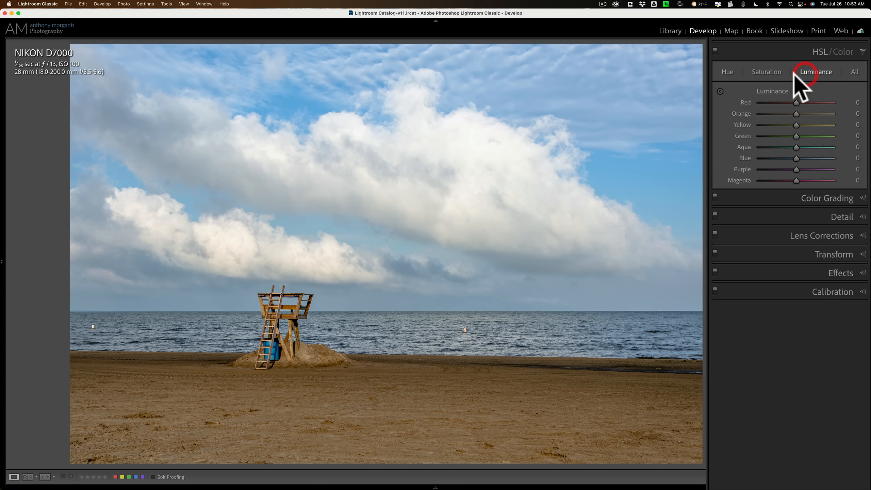
mouse_move(720, 96)
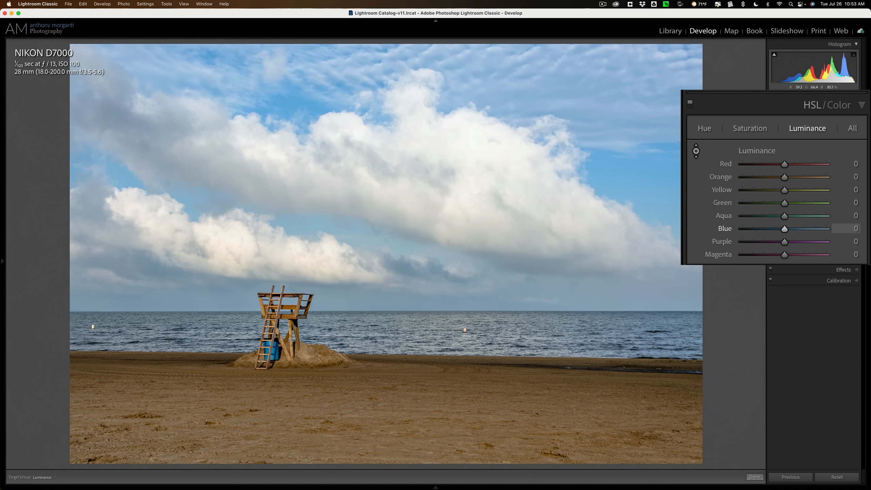
Step: Darken Blue luminance to −18 and brighten sand with Orange +99 and Yellow +52
drag(784, 228, 764, 228)
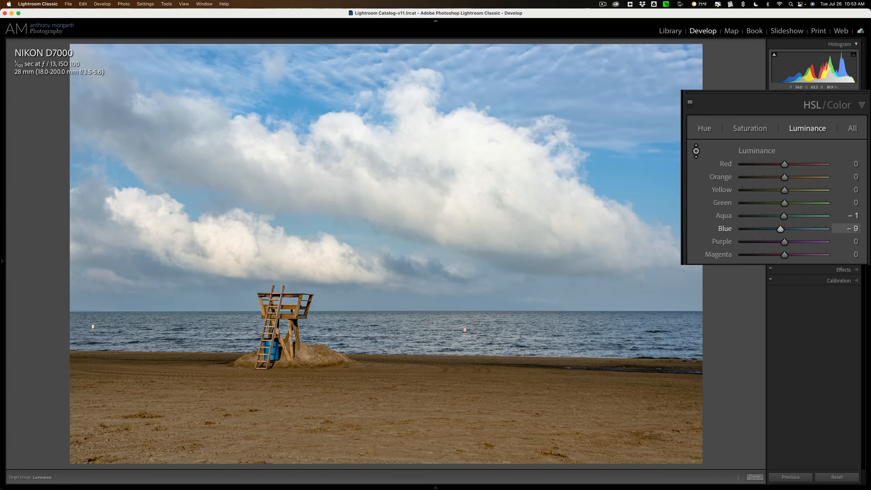
drag(780, 228, 776, 228)
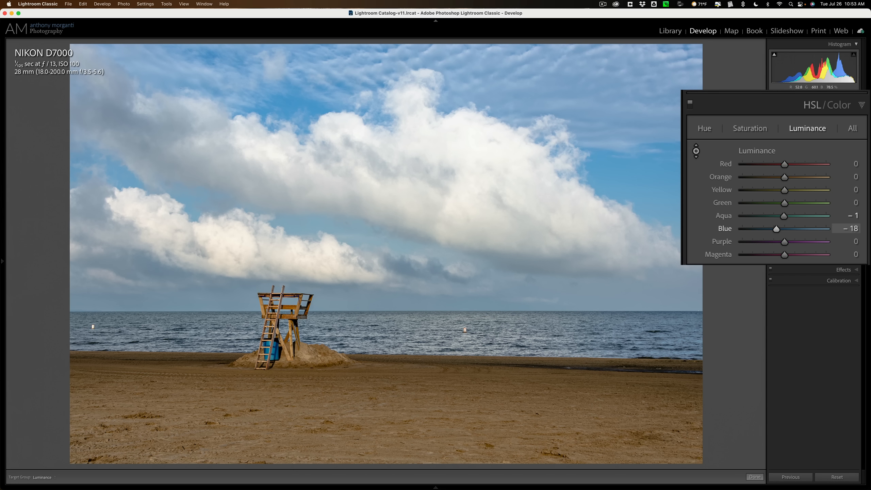
mouse_move(776, 226)
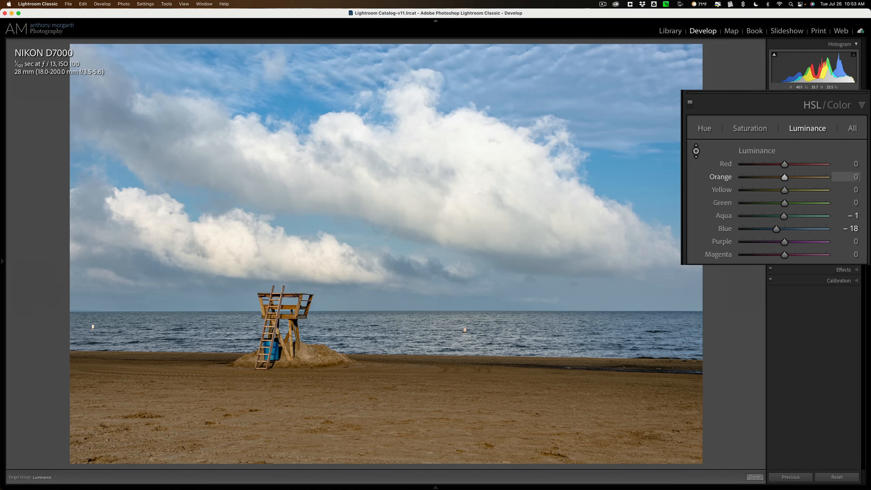
drag(785, 176, 792, 176)
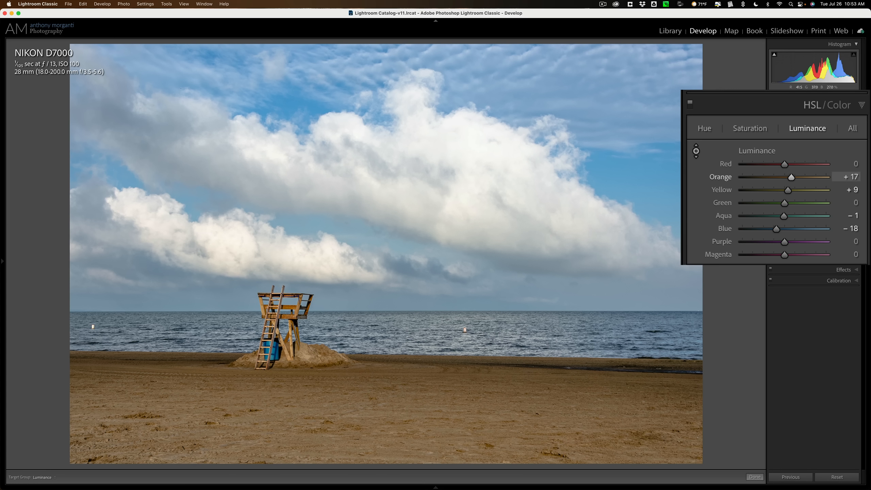
drag(792, 177, 809, 177)
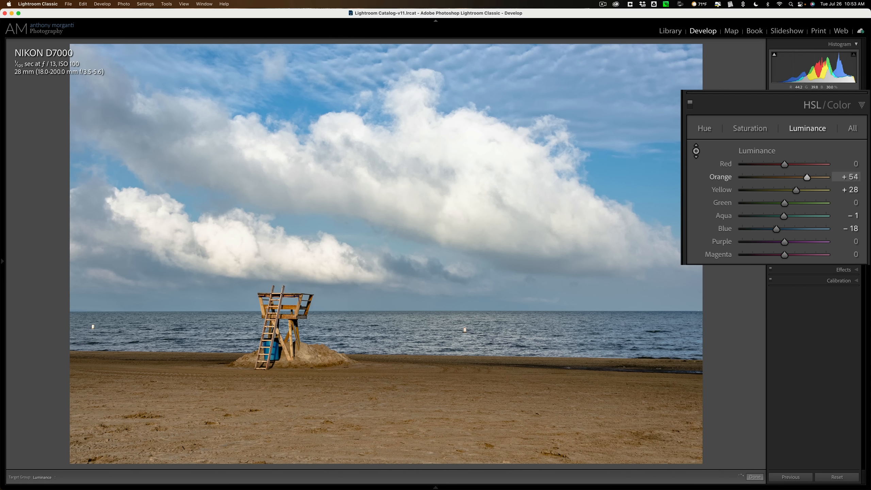
drag(807, 177, 825, 176)
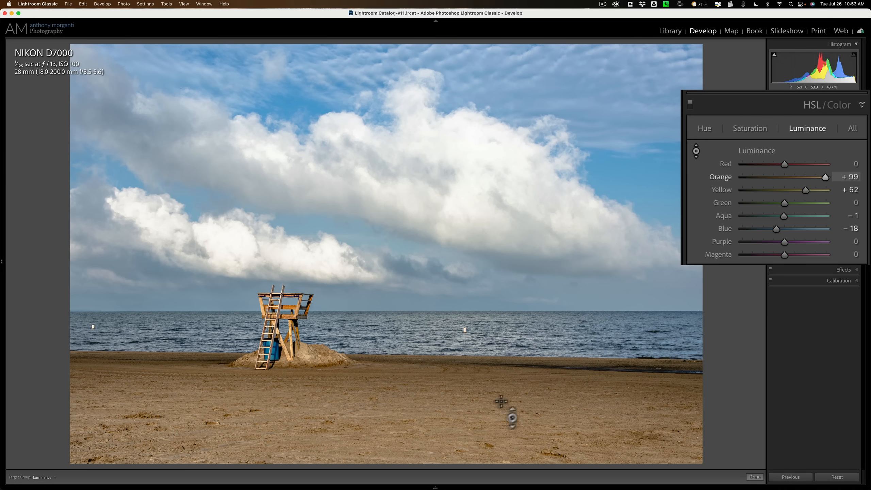
mouse_move(502, 372)
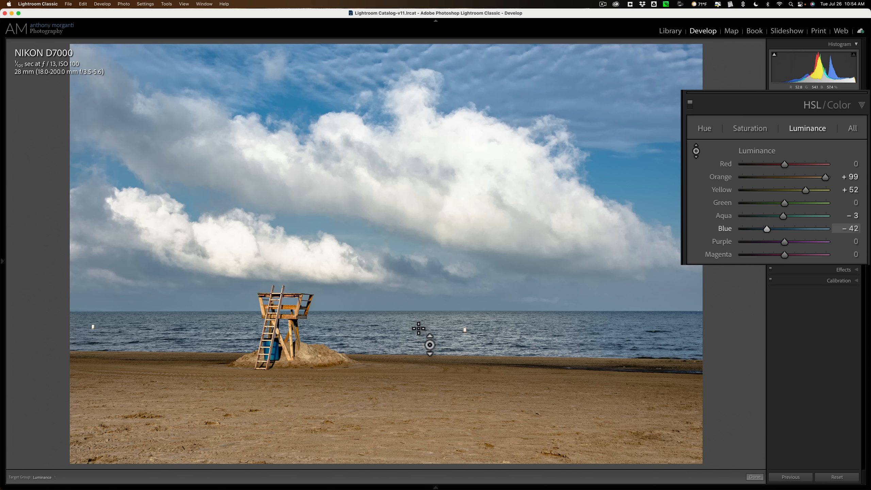
Step: Rebalance Blue luminance to −35 and push the sand's yellows brighter
drag(767, 228, 779, 229)
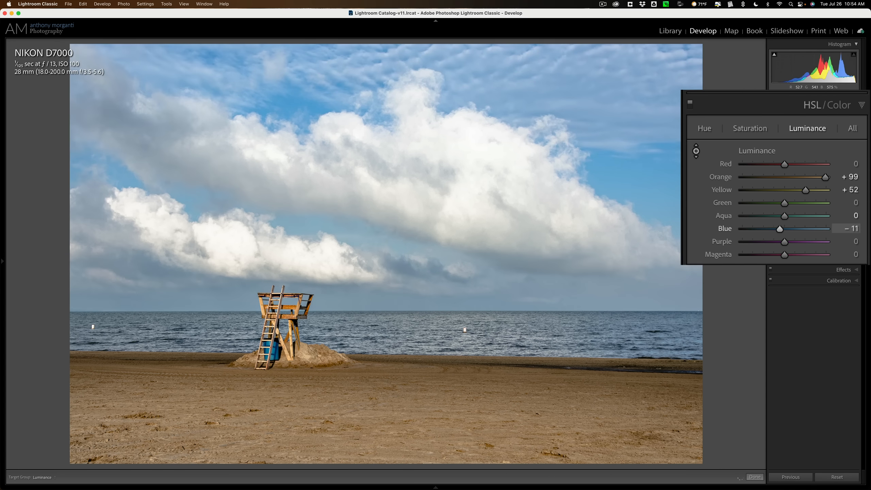
drag(779, 228, 782, 228)
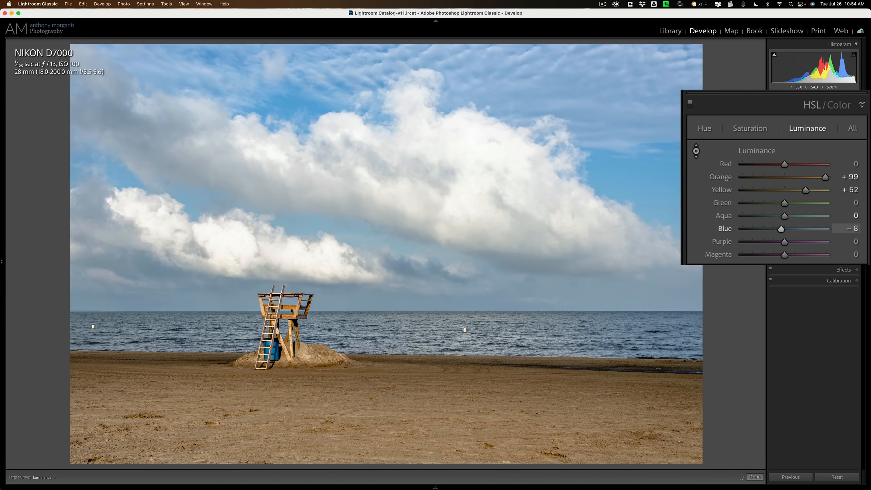
drag(780, 228, 769, 229)
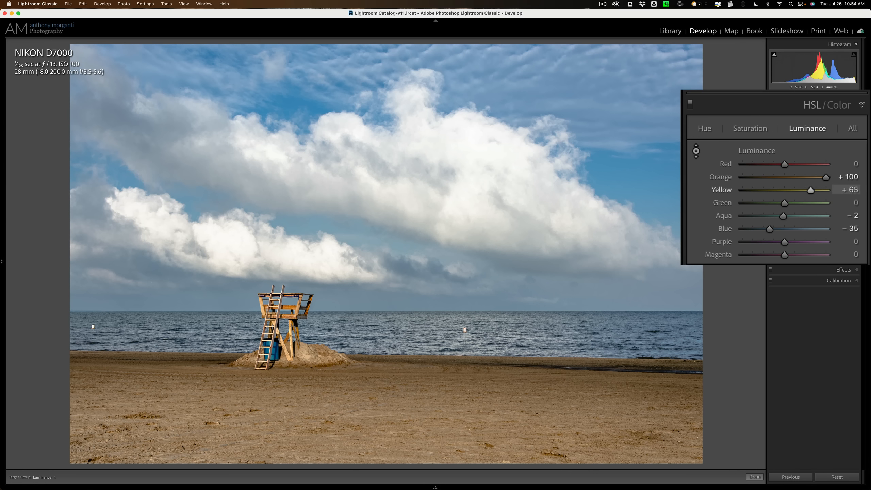
drag(824, 177, 816, 177)
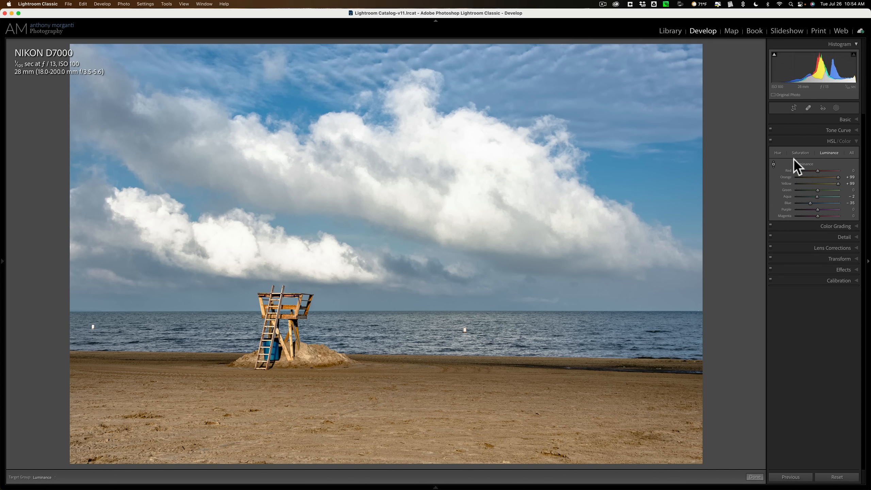
mouse_move(865, 150)
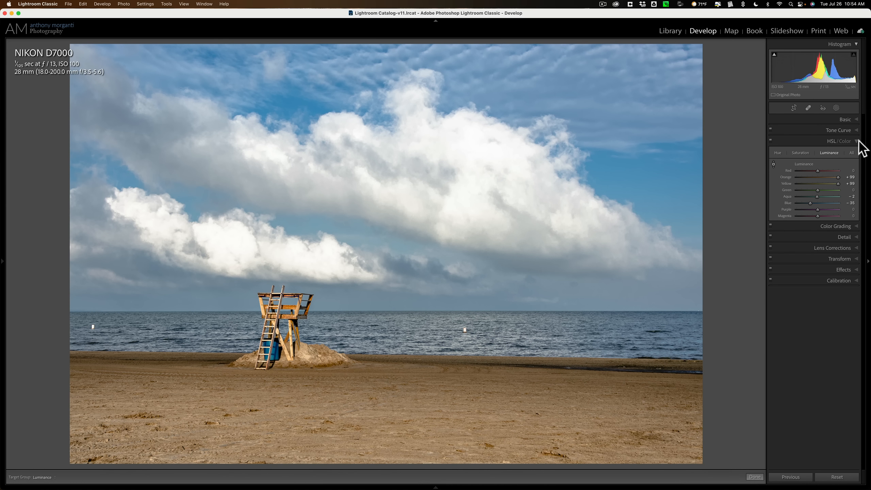